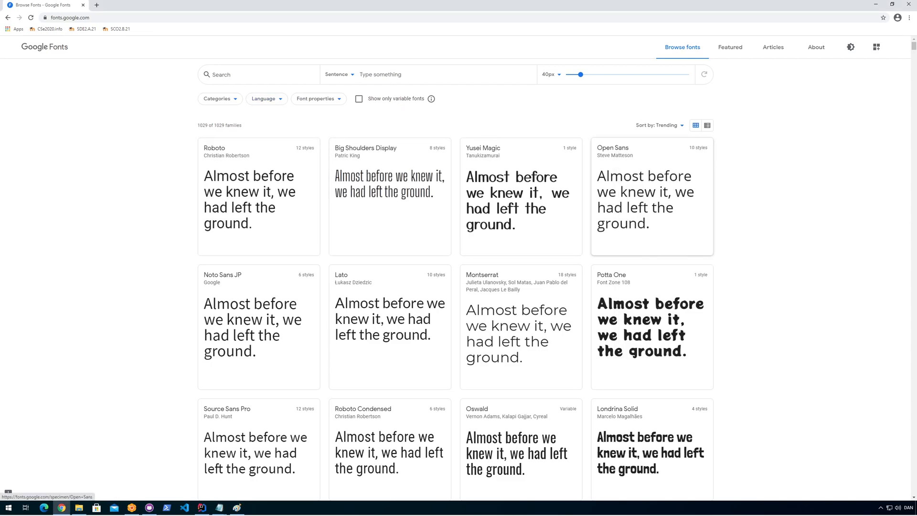
- Filter the Google Fonts catalogue to the Handwriting category only (148 of 1029 families)
scroll(down, 3)
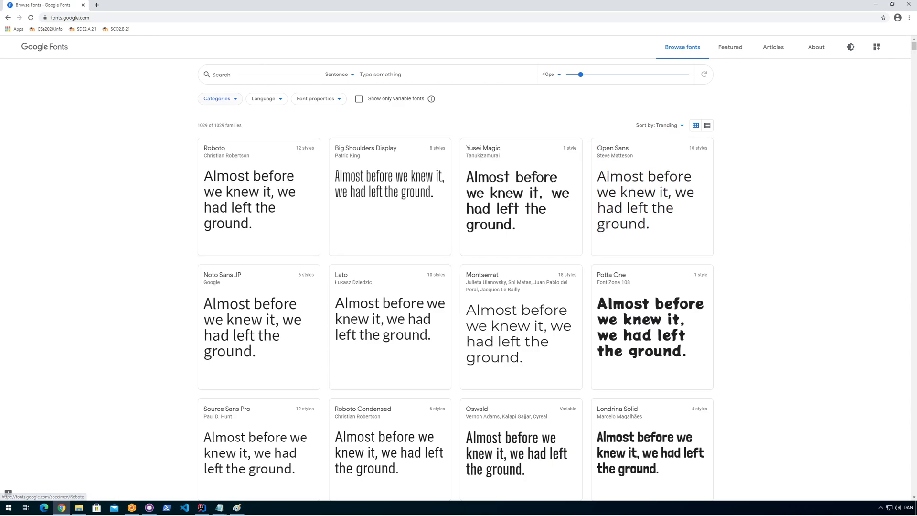
click(220, 98)
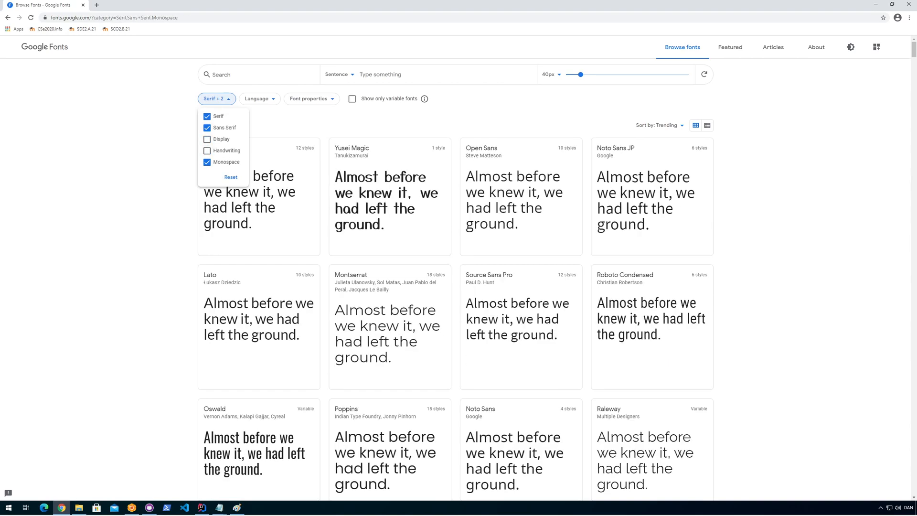
click(207, 127)
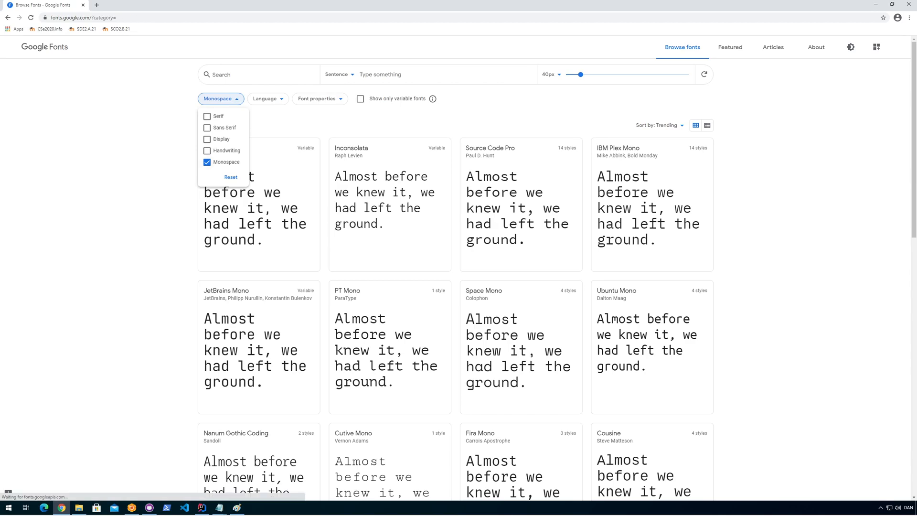
click(207, 150)
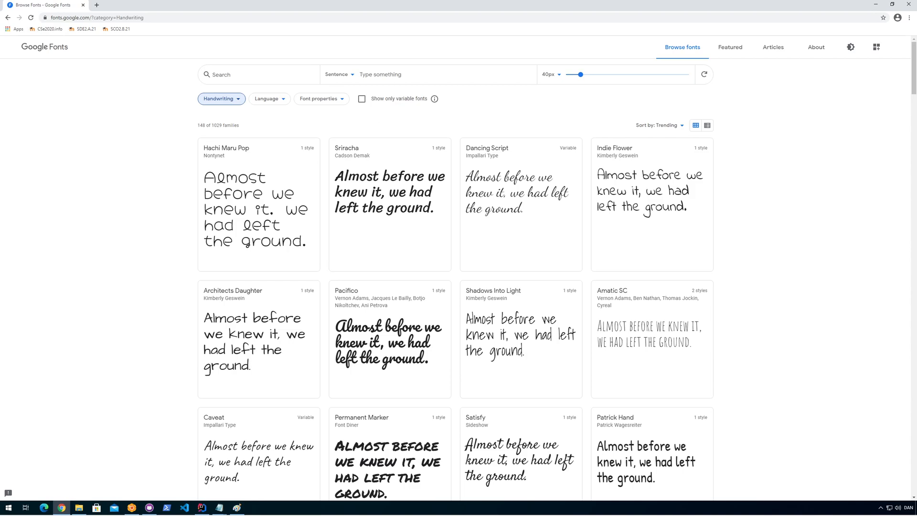
- Swap the filter from Handwriting to Serif only and browse the serif results
click(221, 98)
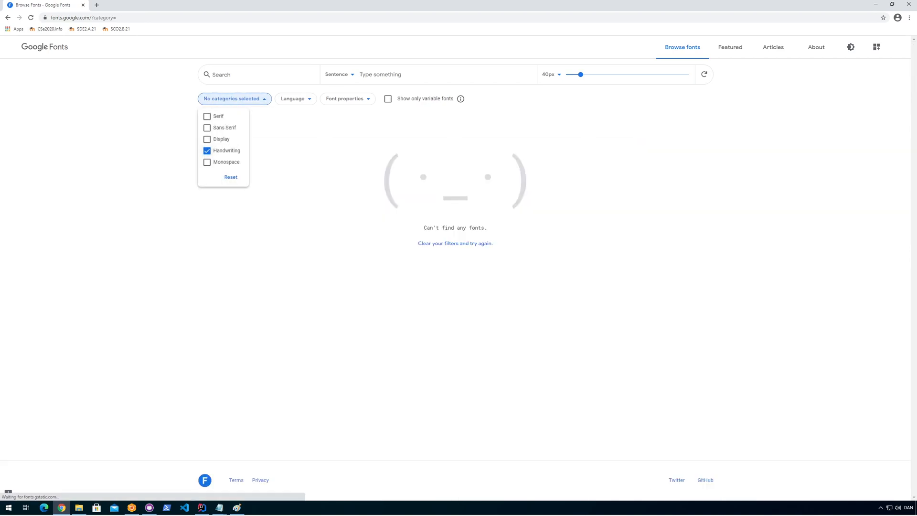
click(206, 151)
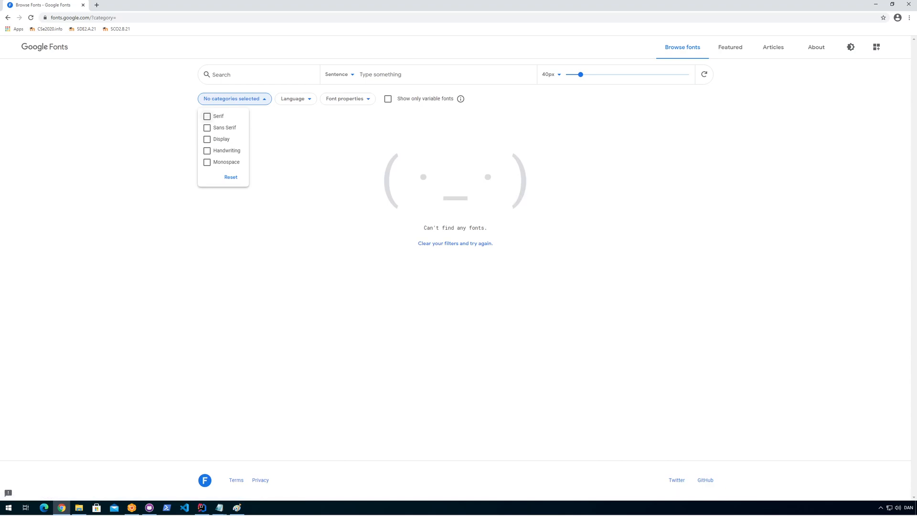
click(206, 115)
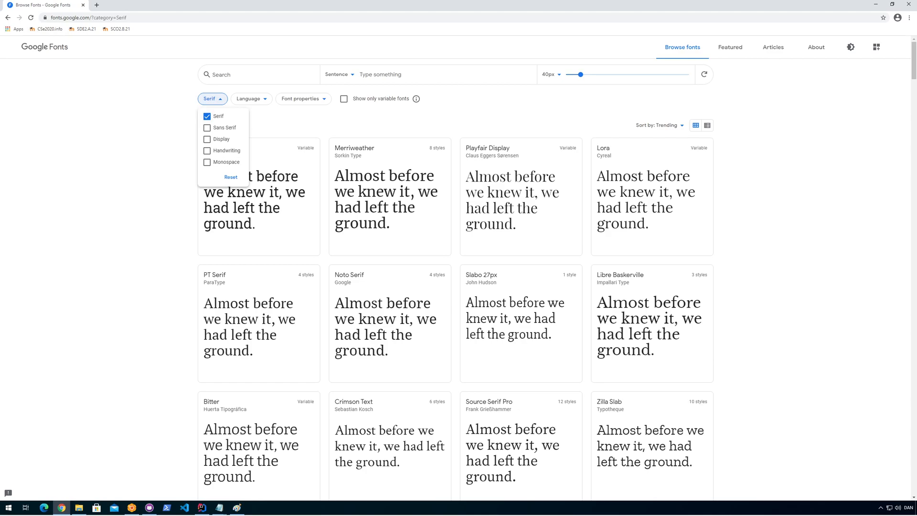
scroll(down, 3)
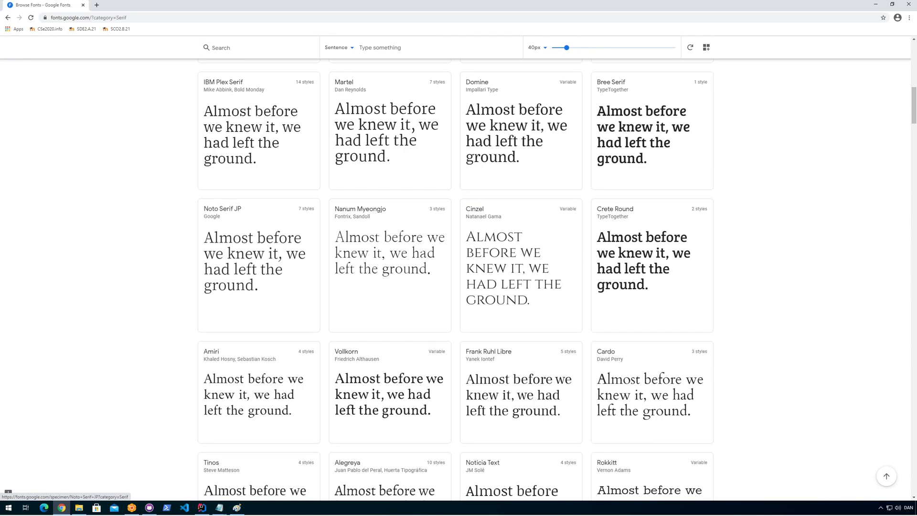
scroll(down, 3)
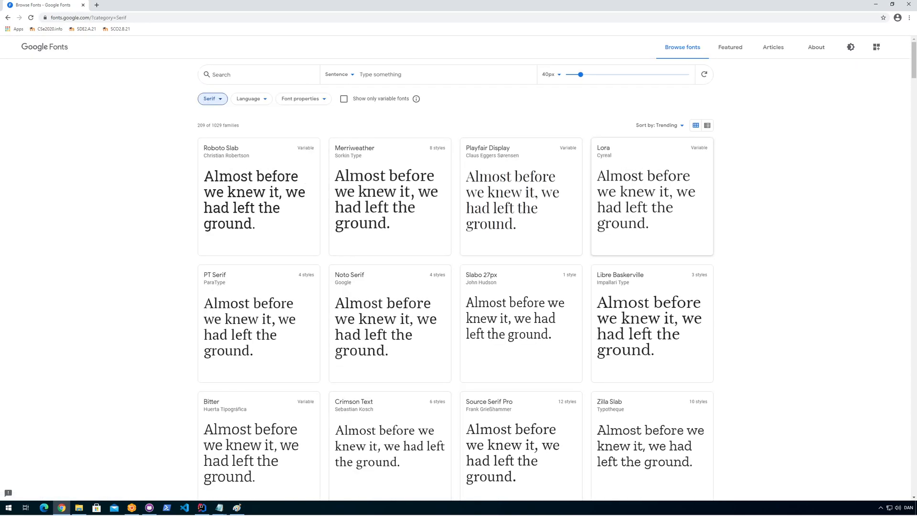
- Change the filter to Sans Serif only, removing Serif
click(209, 99)
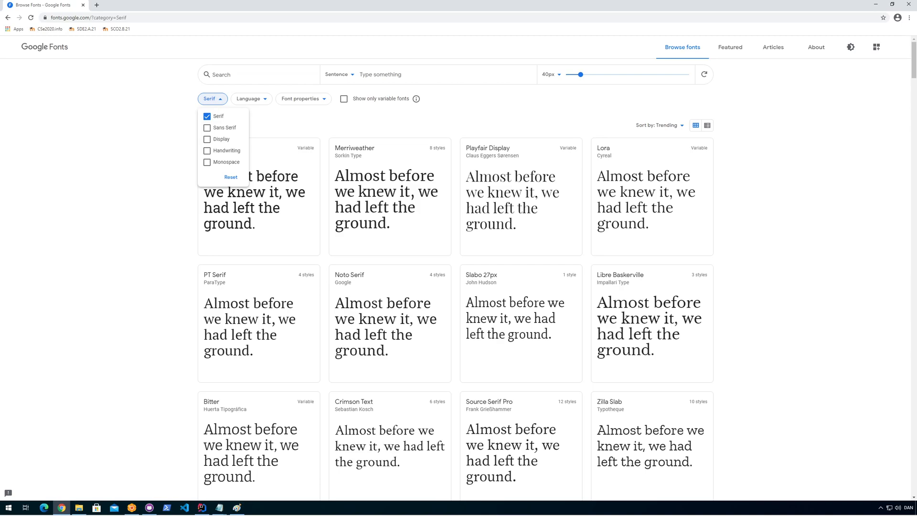
click(208, 127)
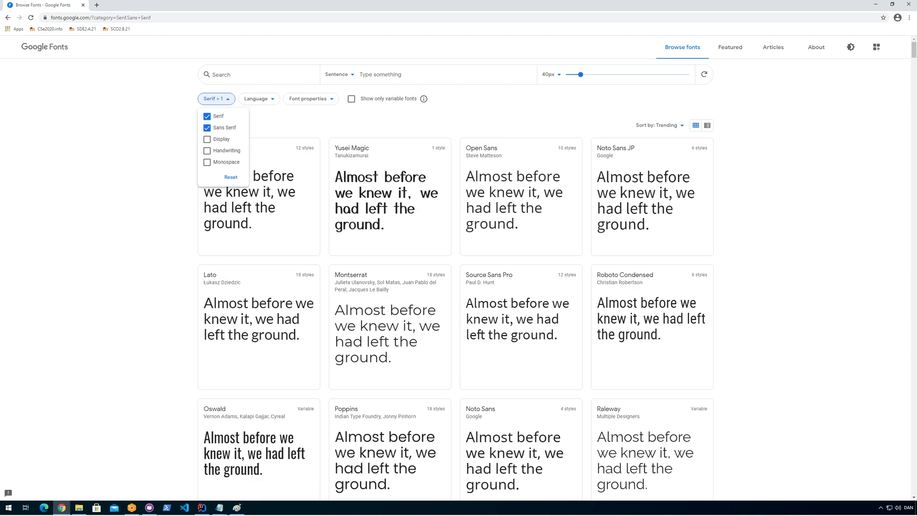
click(206, 116)
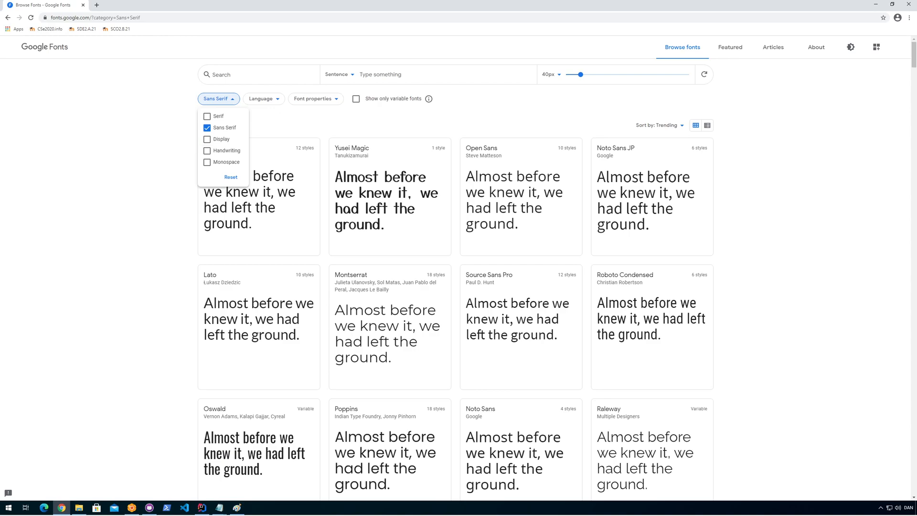
- Filter to Display fonts only and scroll the results down to ZCOOL KuaiLe
click(221, 140)
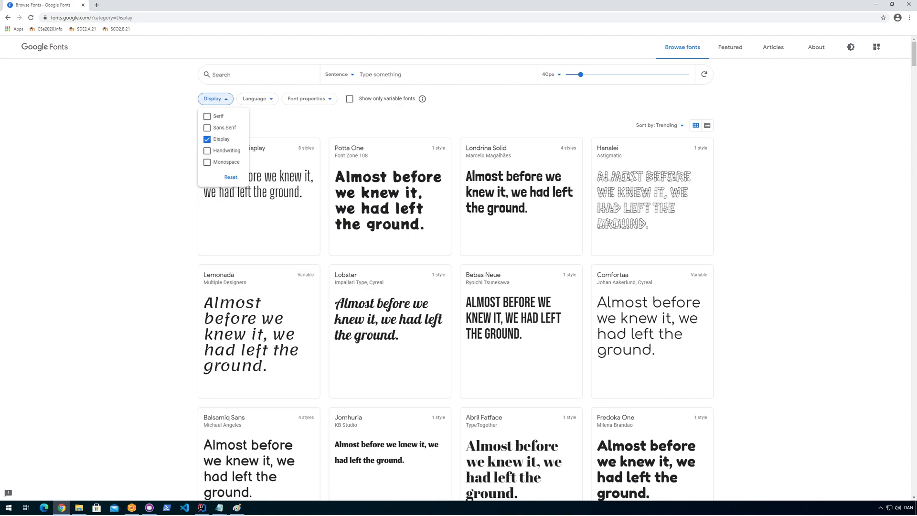
scroll(down, 3)
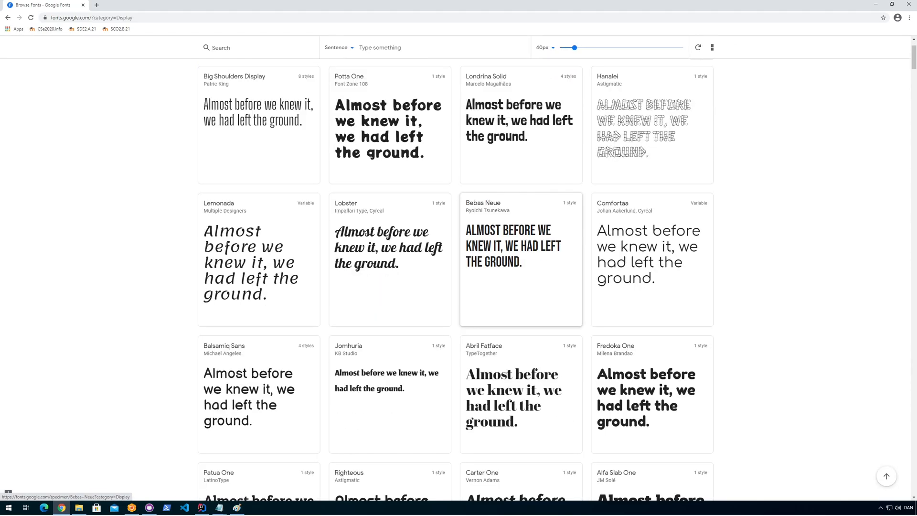
scroll(down, 3)
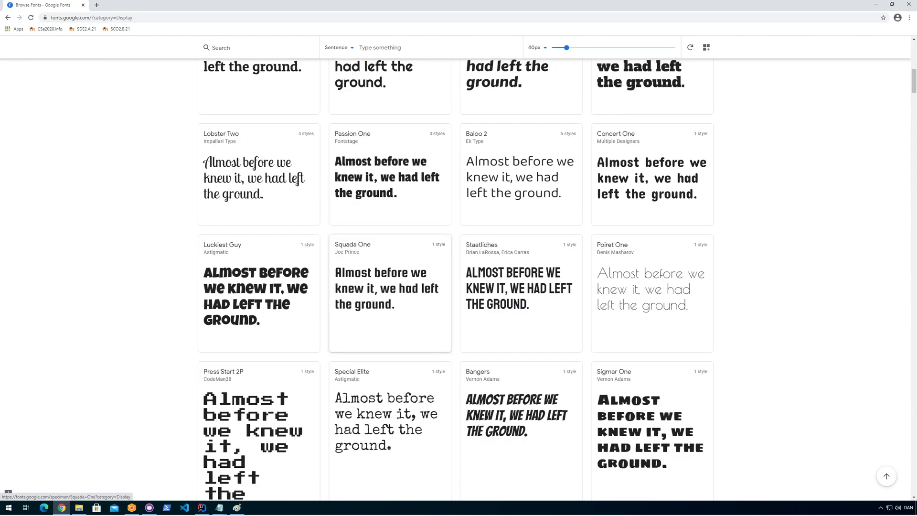
scroll(down, 3)
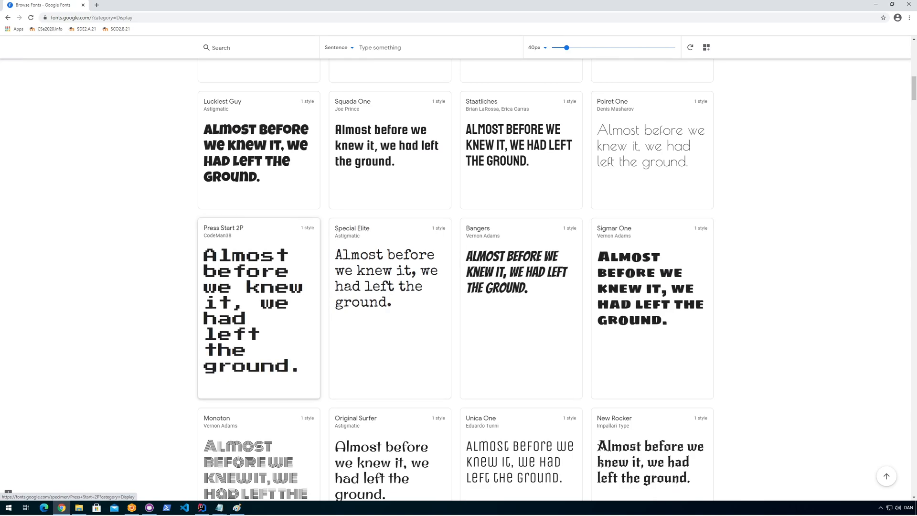
scroll(down, 3)
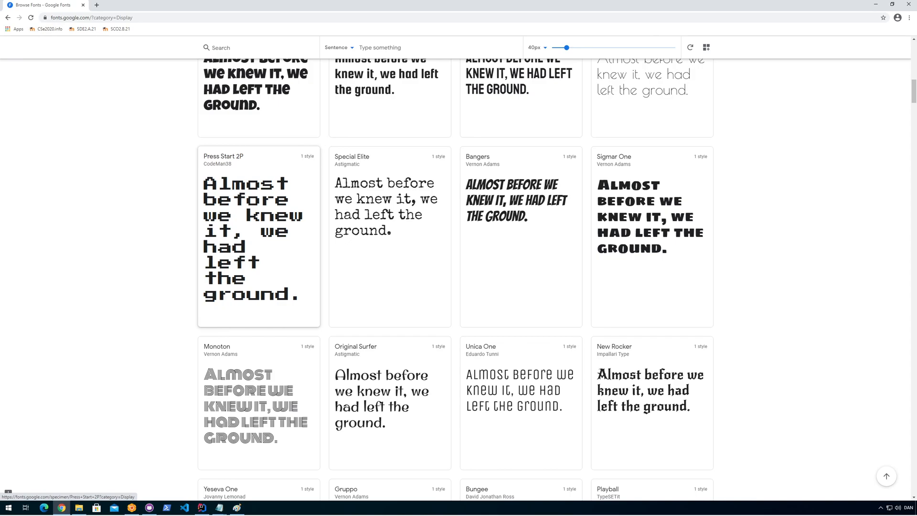
mouse_move(390, 237)
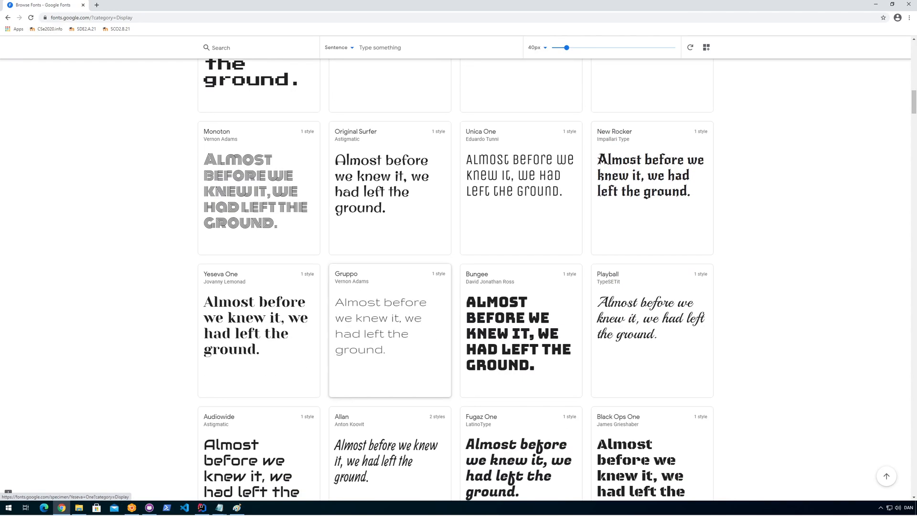
scroll(down, 3)
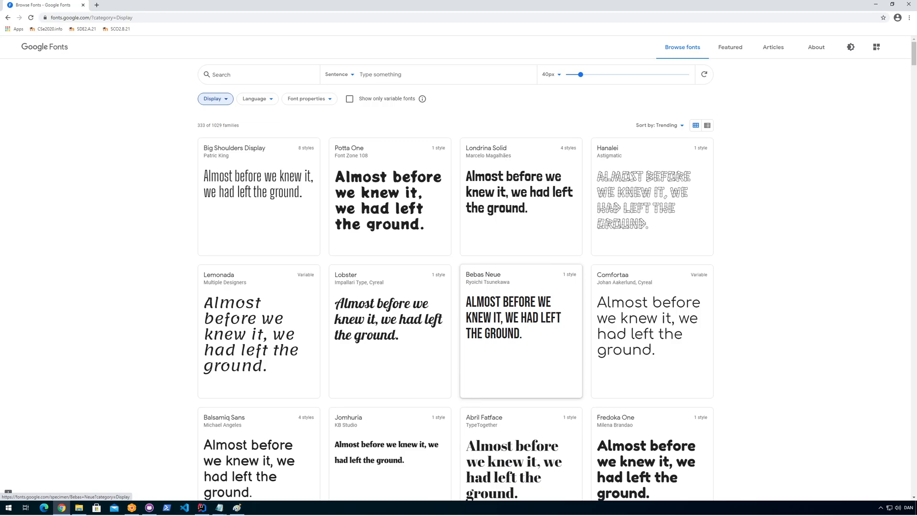
scroll(down, 3)
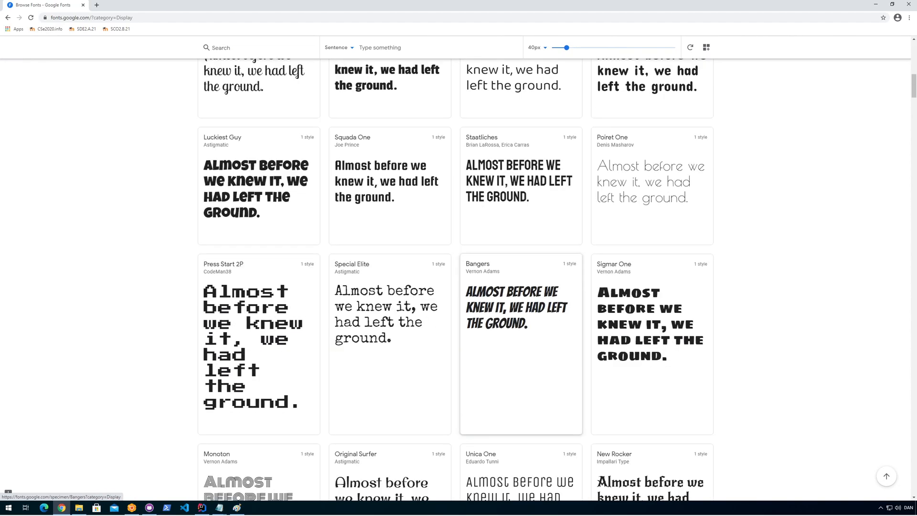
scroll(down, 3)
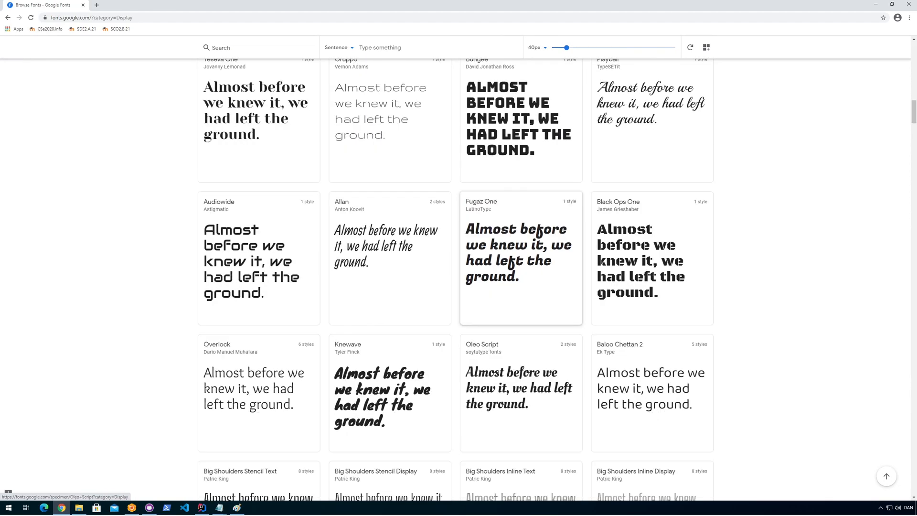
scroll(down, 3)
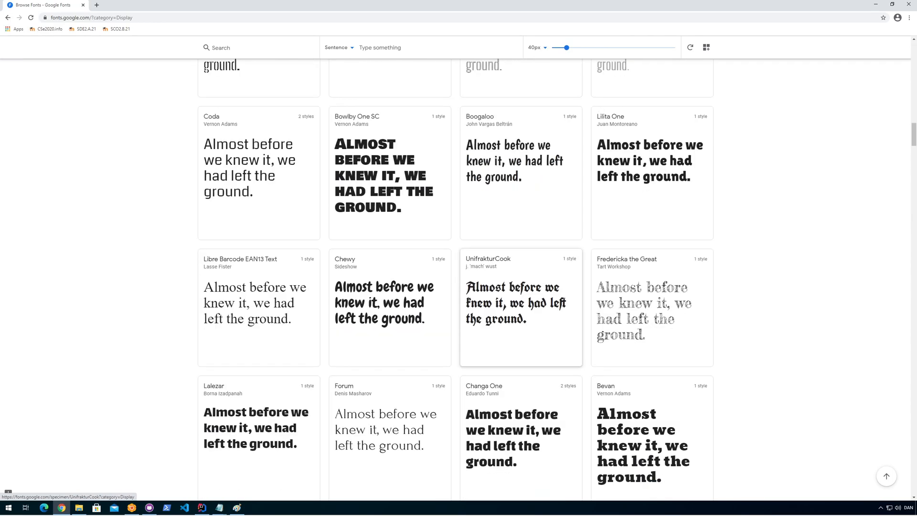
scroll(down, 3)
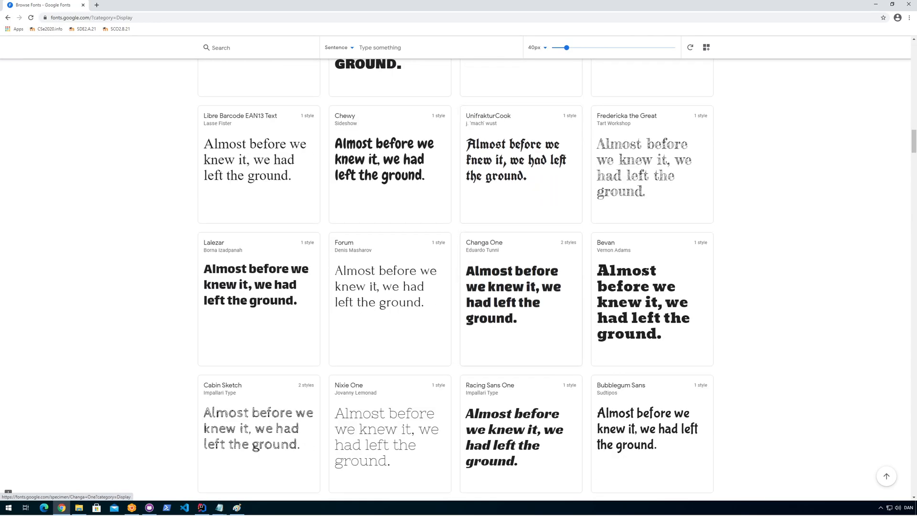
scroll(down, 3)
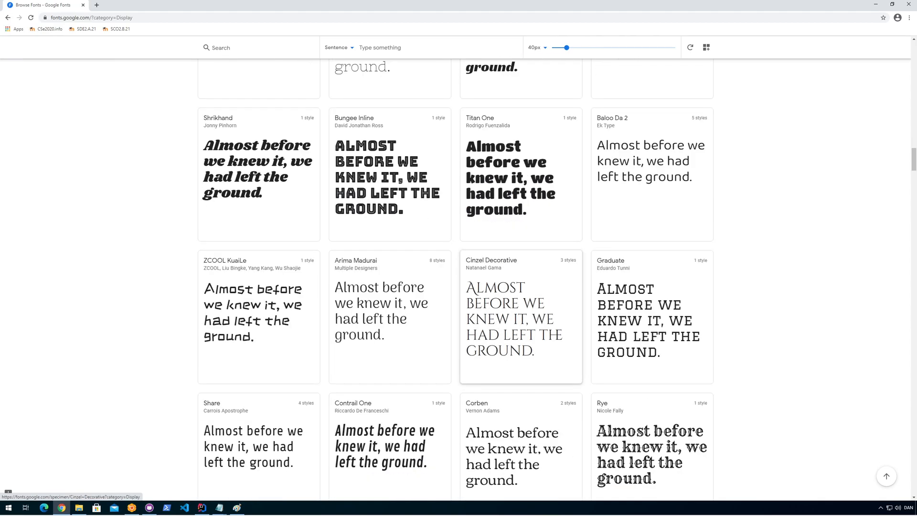
scroll(down, 3)
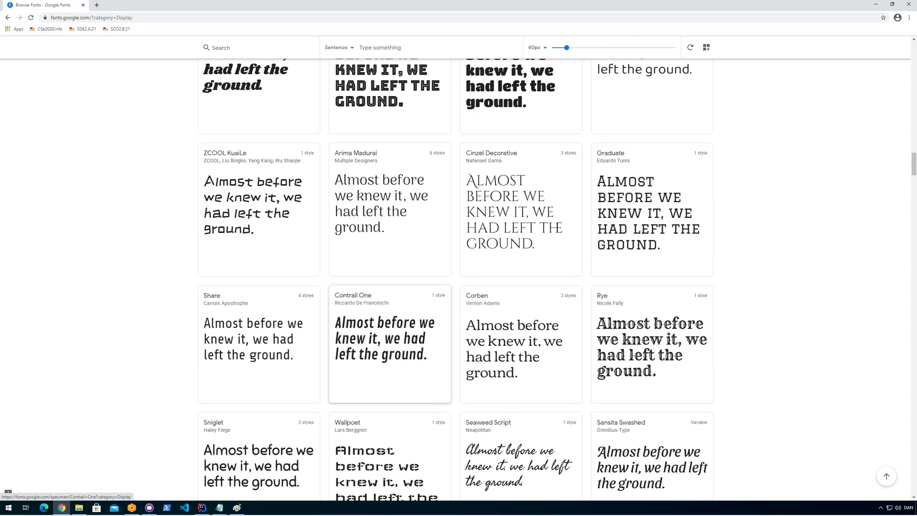
scroll(down, 3)
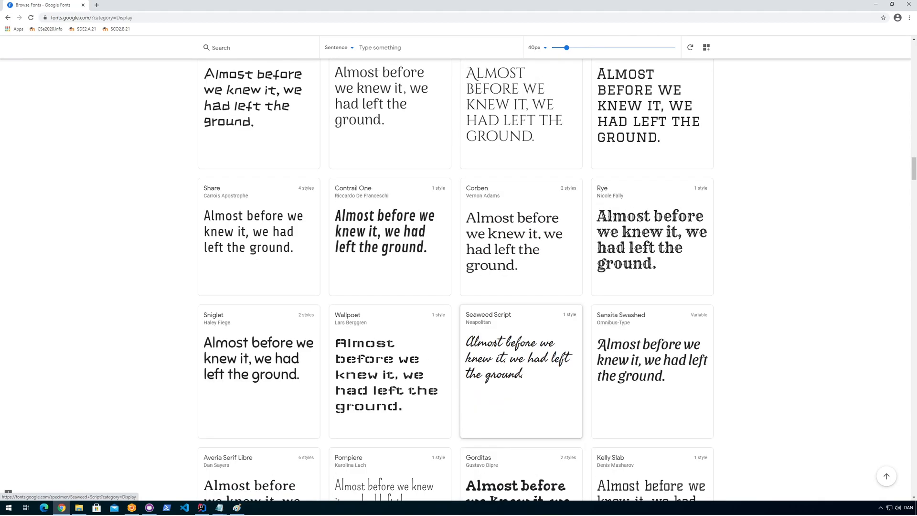
scroll(down, 3)
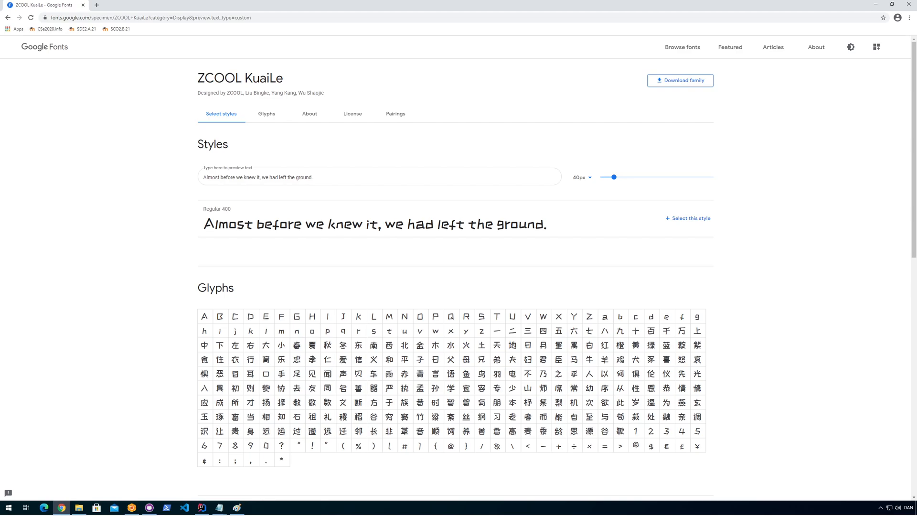
- Set the ZCOOL KuaiLe sample text to 'Press this button' at about 101px
click(378, 176)
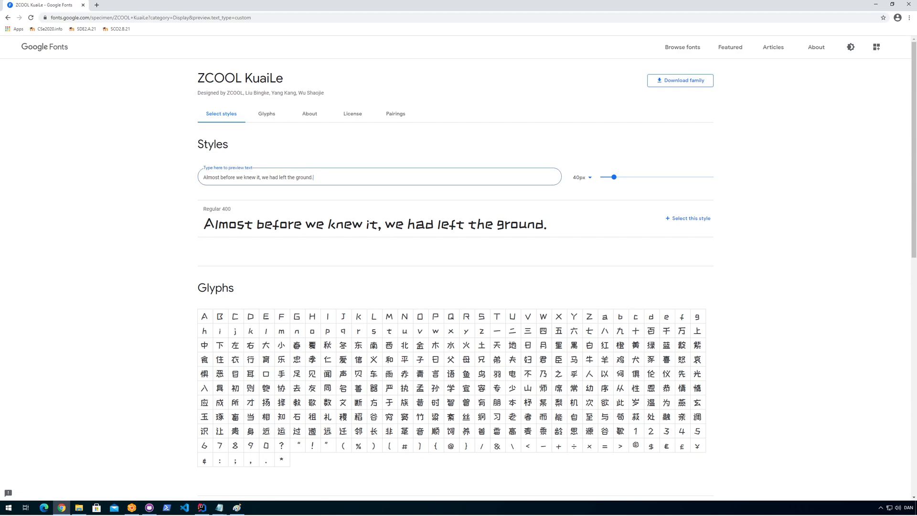
text(Press this)
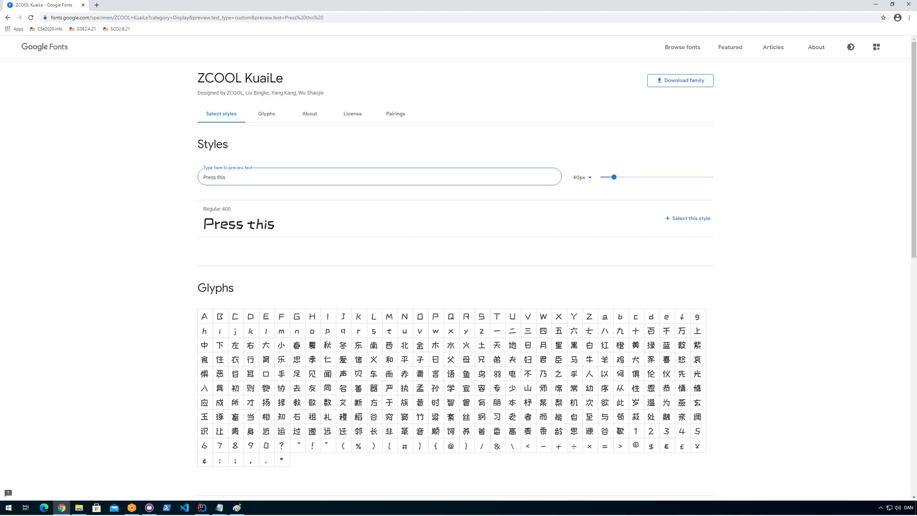
text(button)
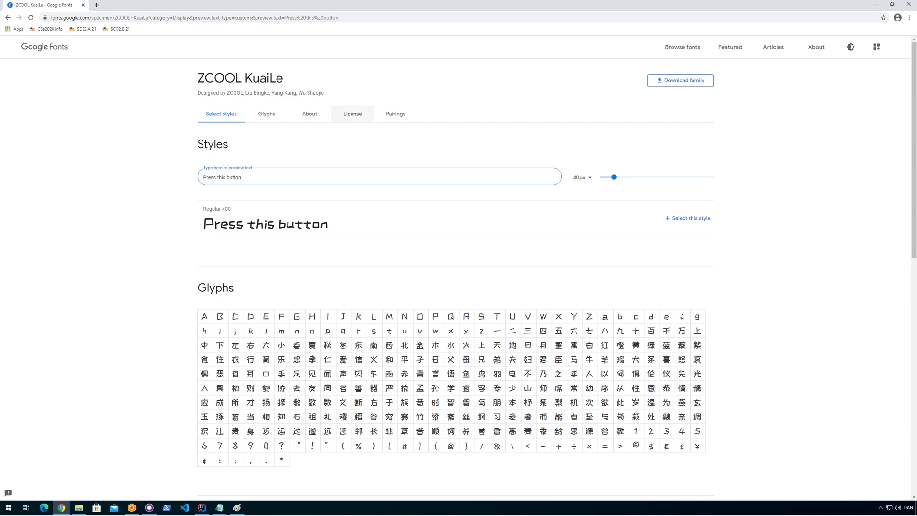
drag(614, 177, 683, 177)
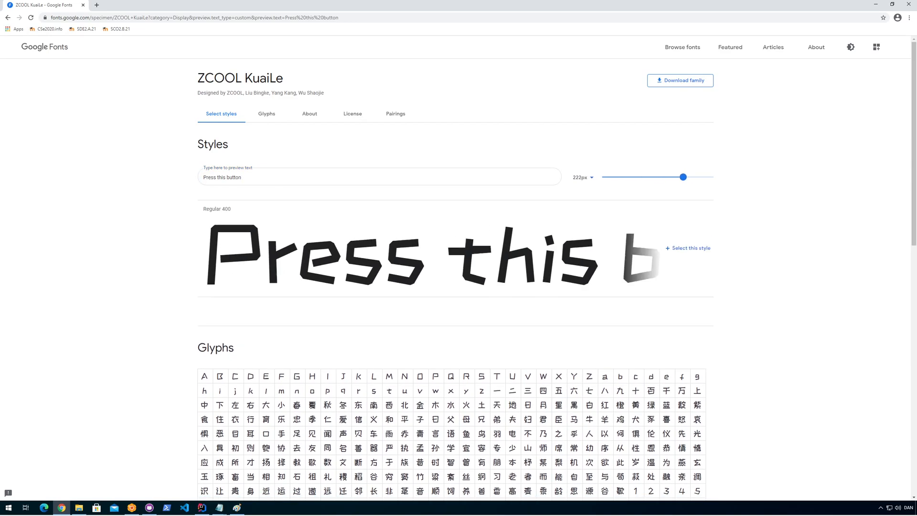
drag(683, 177, 652, 177)
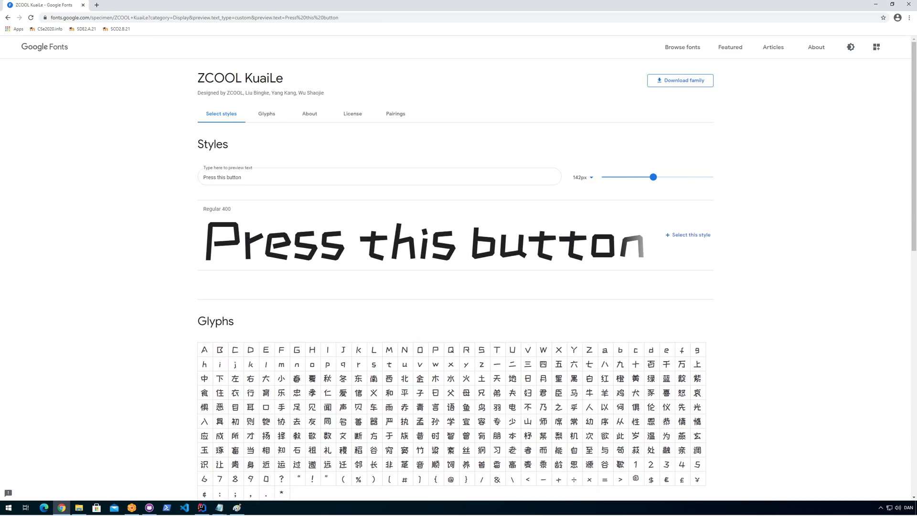
drag(652, 176, 639, 176)
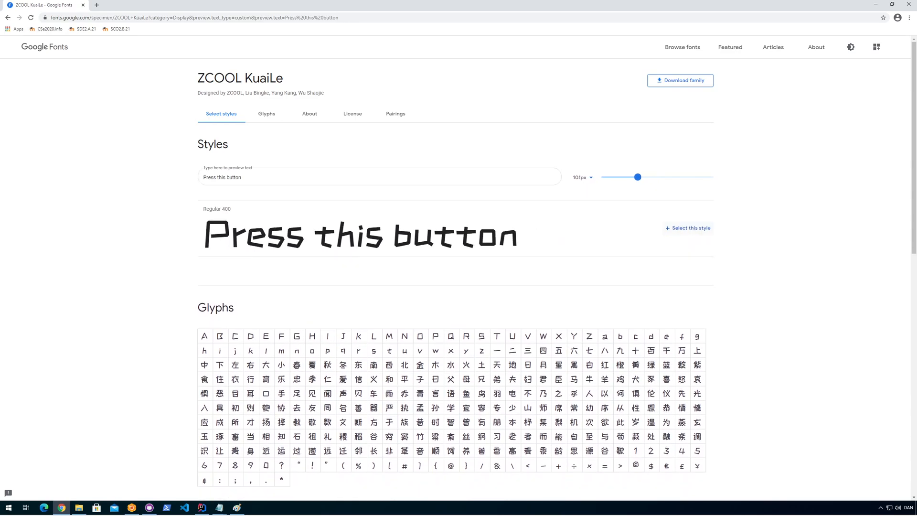
- Browse the font's Glyphs and About sections, then return to Select styles
click(267, 113)
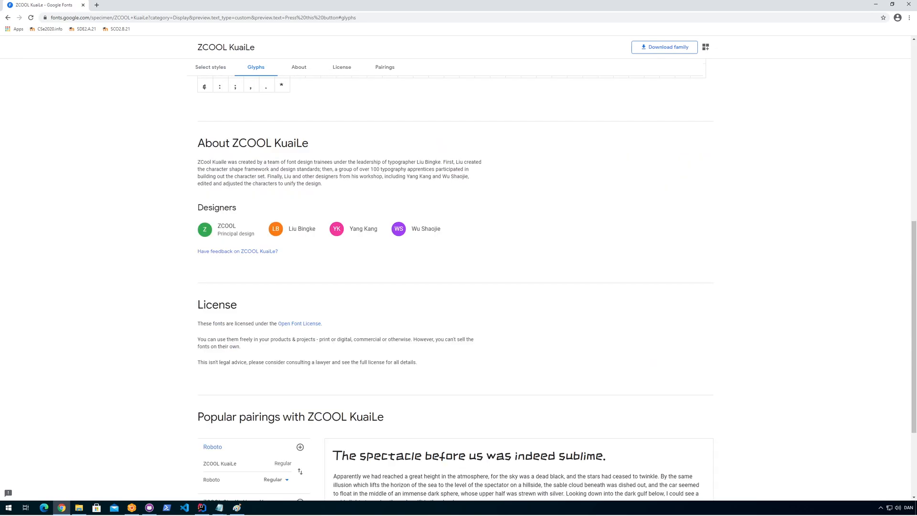
click(298, 67)
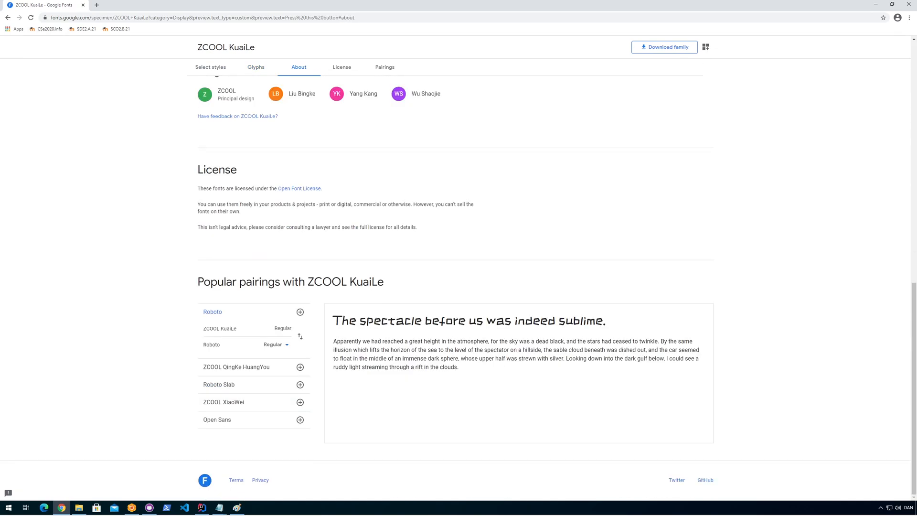
click(256, 67)
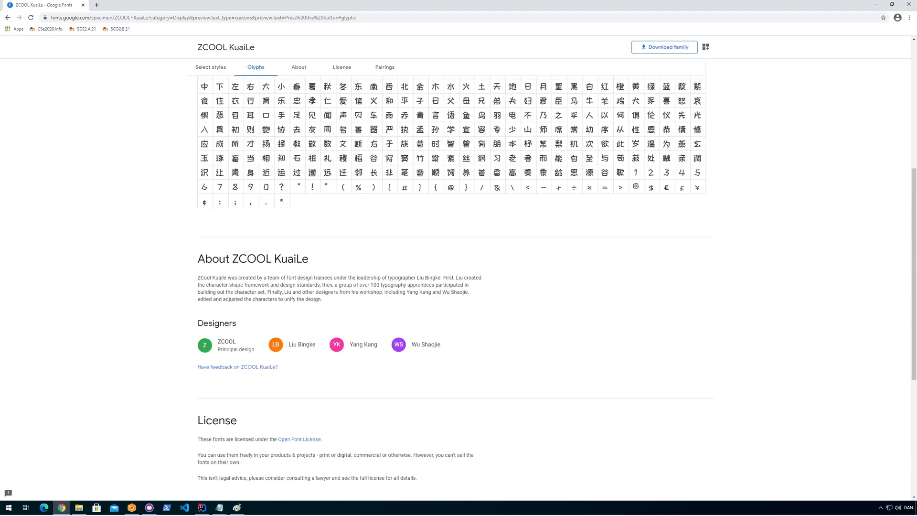
click(299, 67)
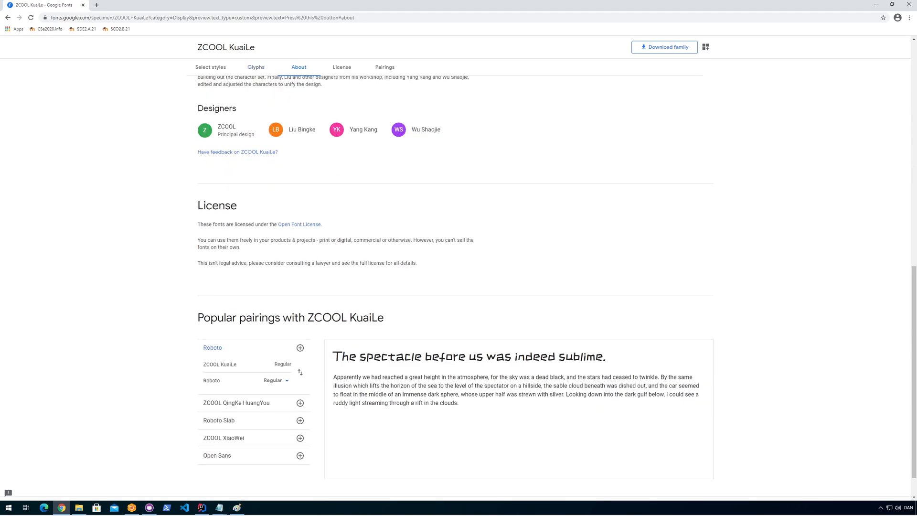
click(210, 67)
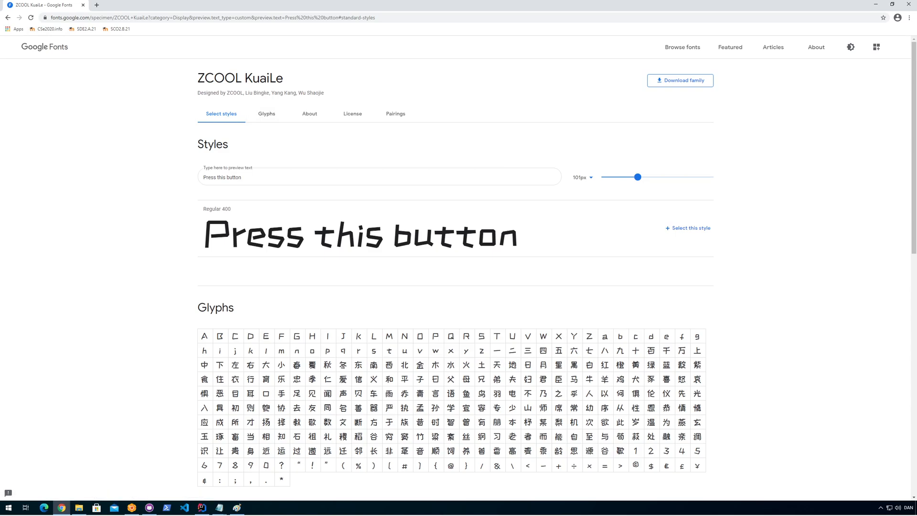
click(688, 227)
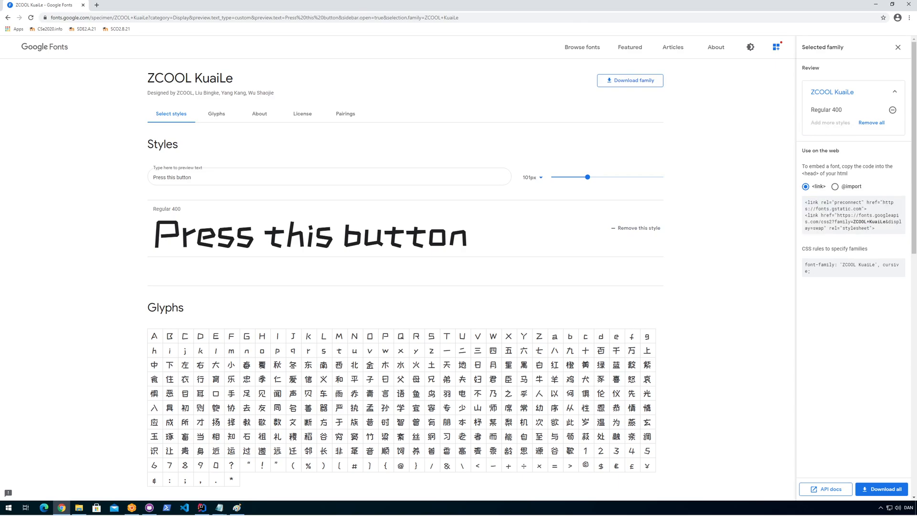
click(835, 186)
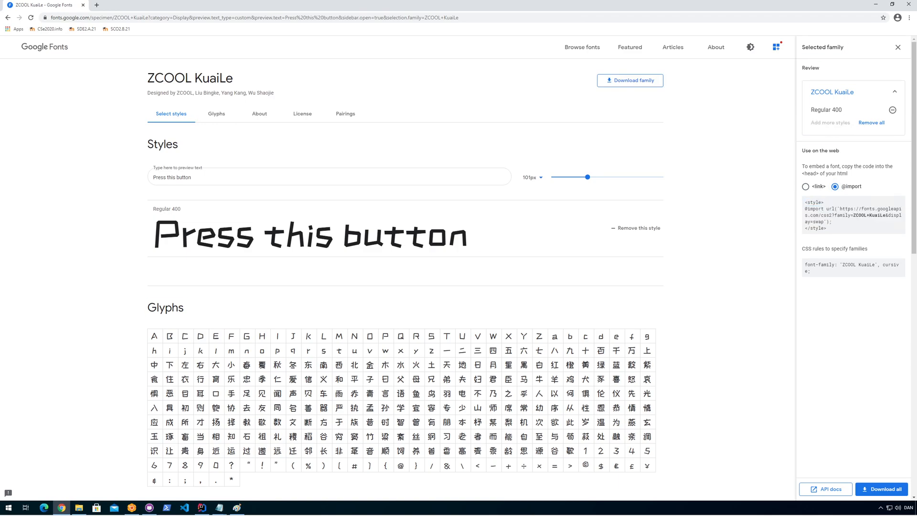
triple_click(851, 215)
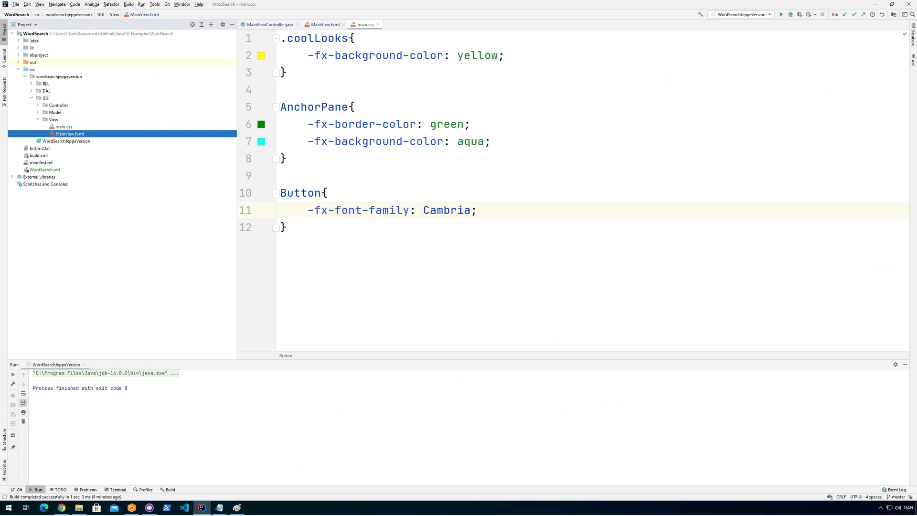
click(387, 55)
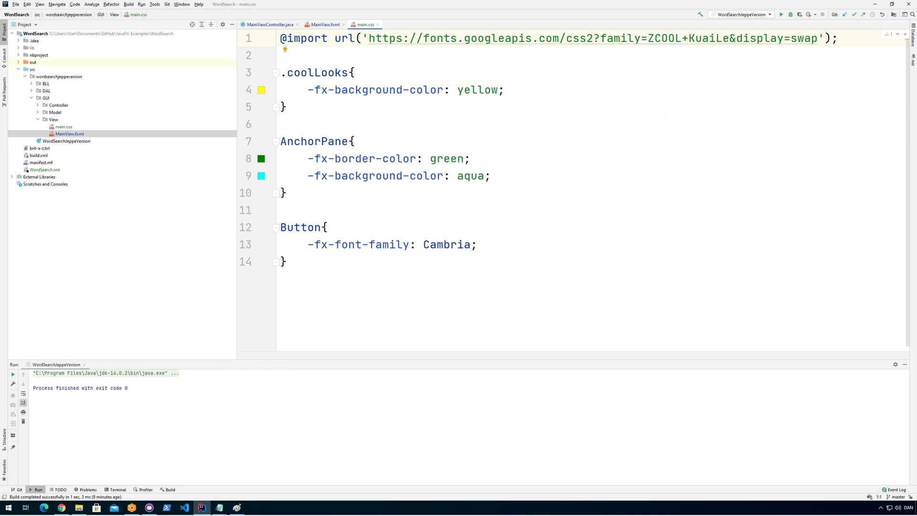
click(817, 38)
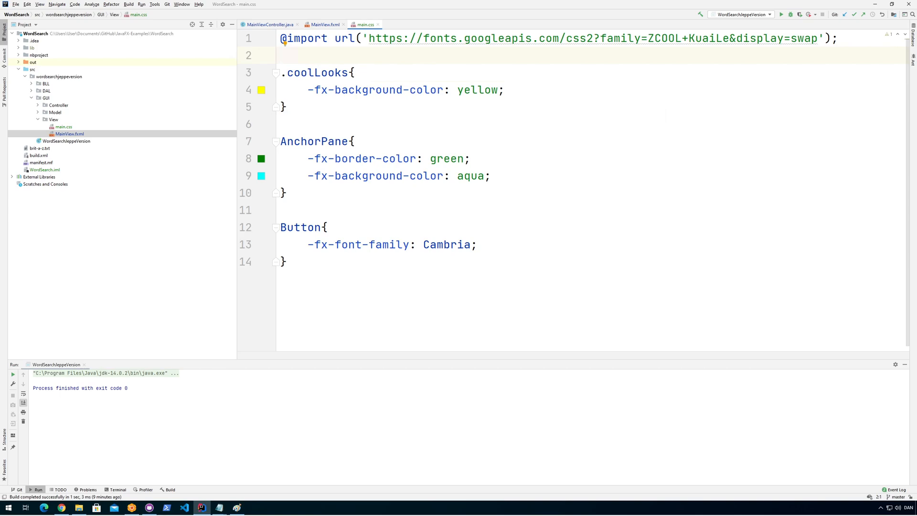
- Add font-family: 'ZCOOL KuaiLe', cursive to the AnchorPane rule and run the app to check
click(281, 55)
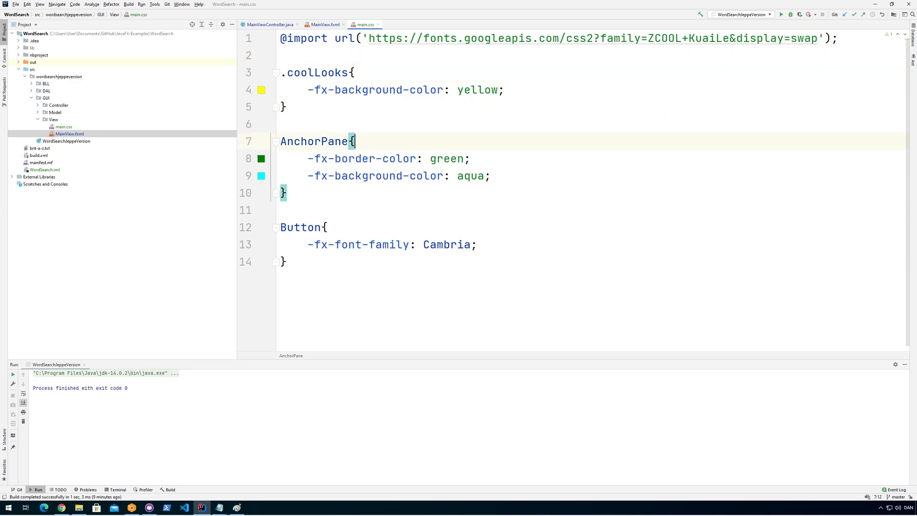
key(Enter)
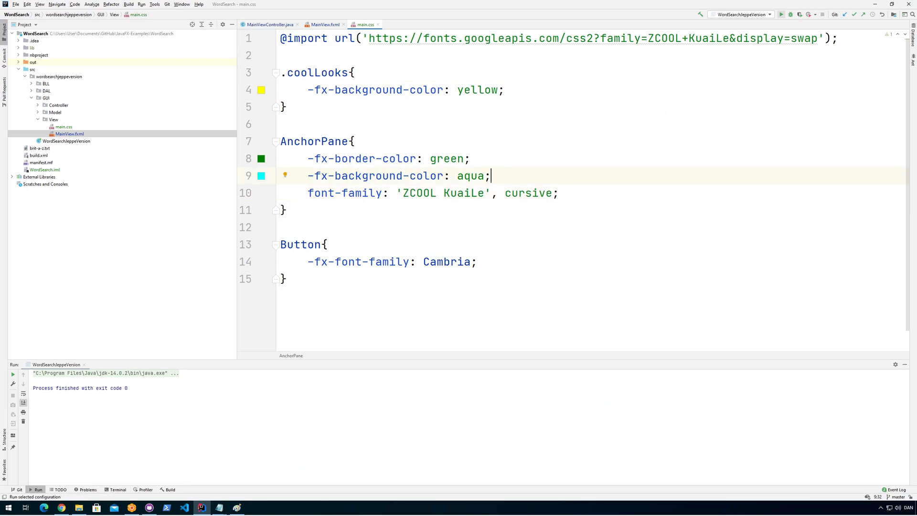
click(782, 14)
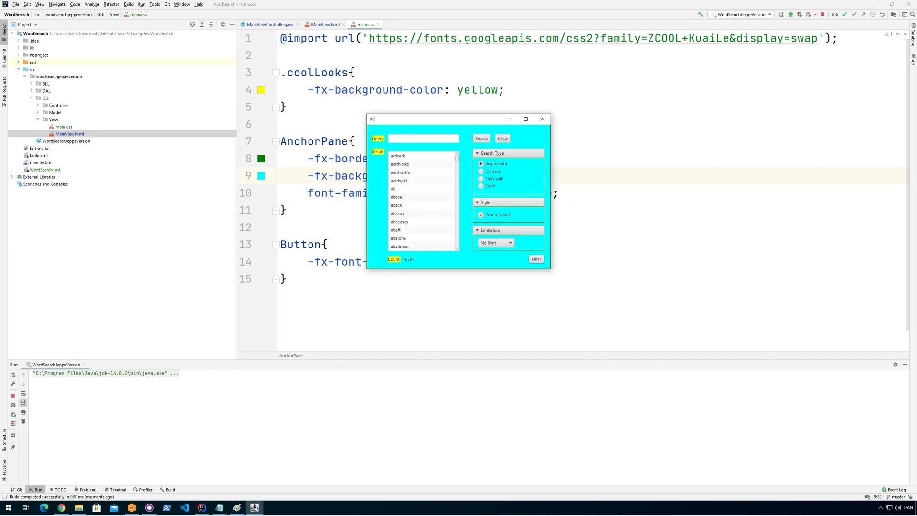
click(535, 259)
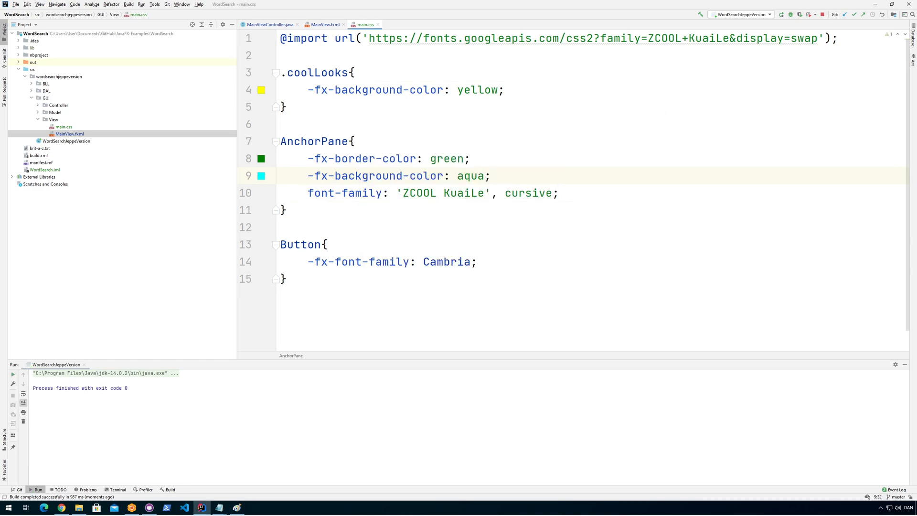
- Change the declaration to -fx-font-family via autocomplete and rerun the app to verify
click(344, 193)
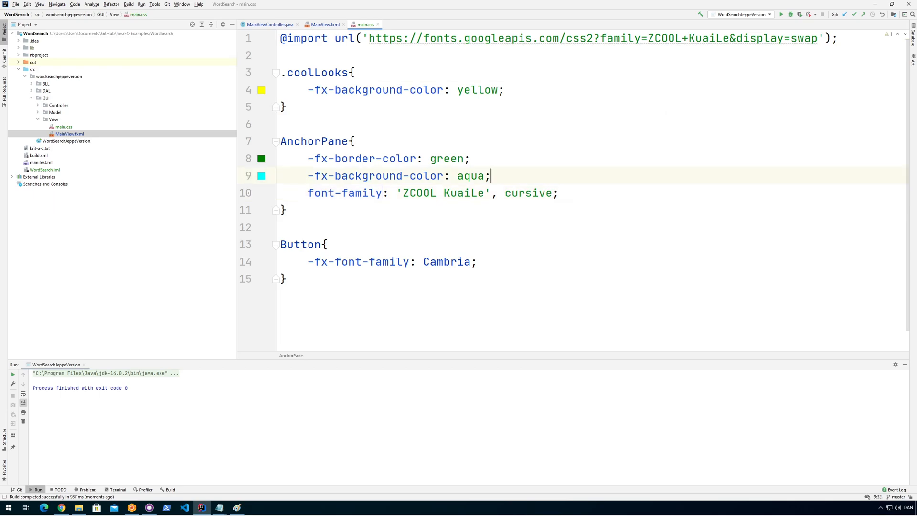
text(-)
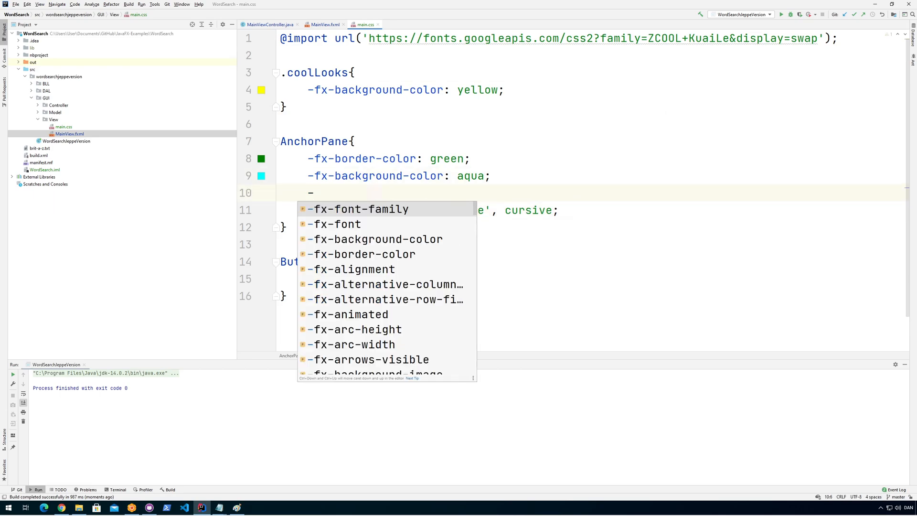
click(360, 209)
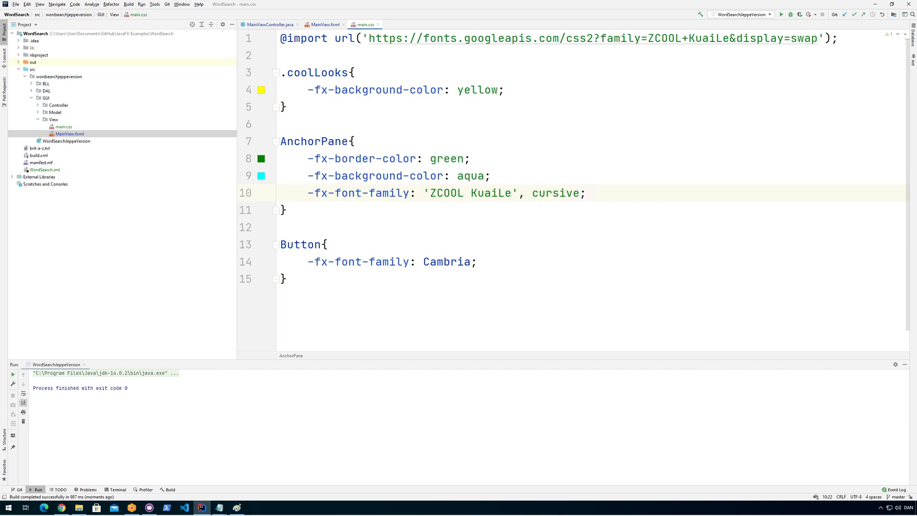
click(423, 193)
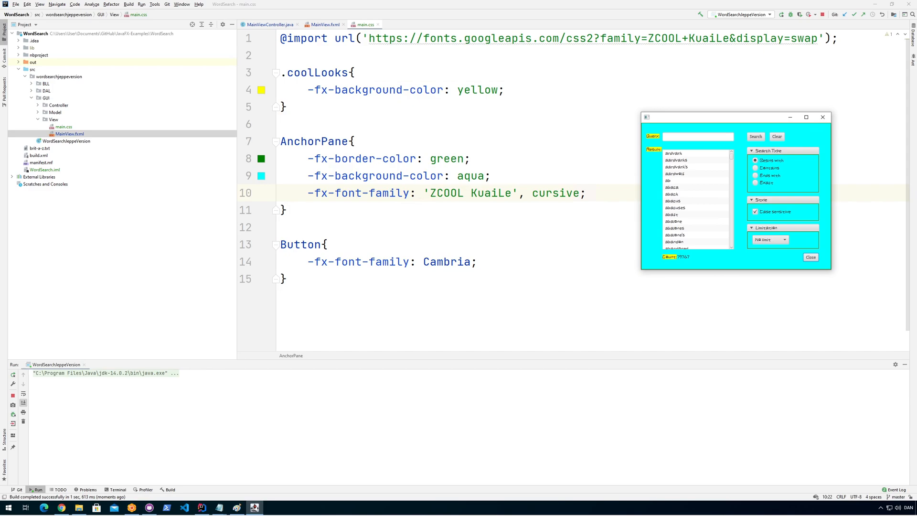
click(810, 257)
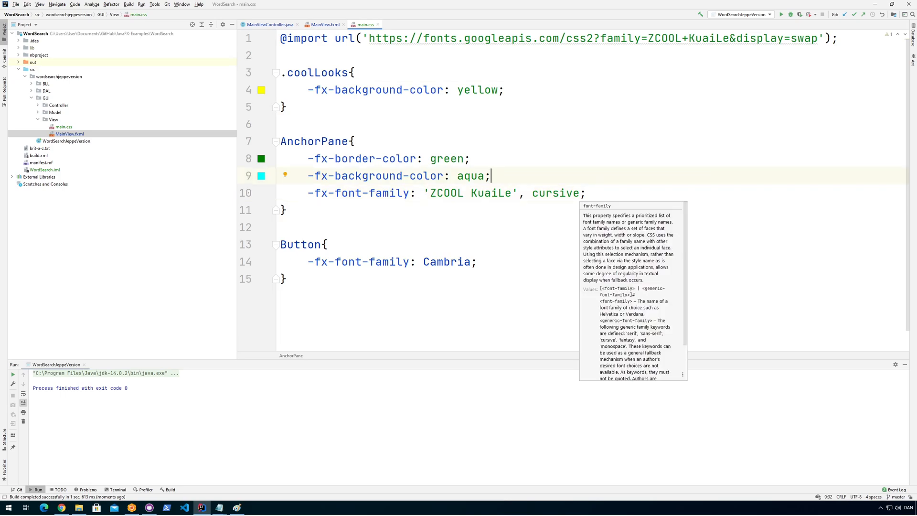
- Add -fx-background-image with the cattime.com kitten JPG URL and run the app to test it
key(enter)
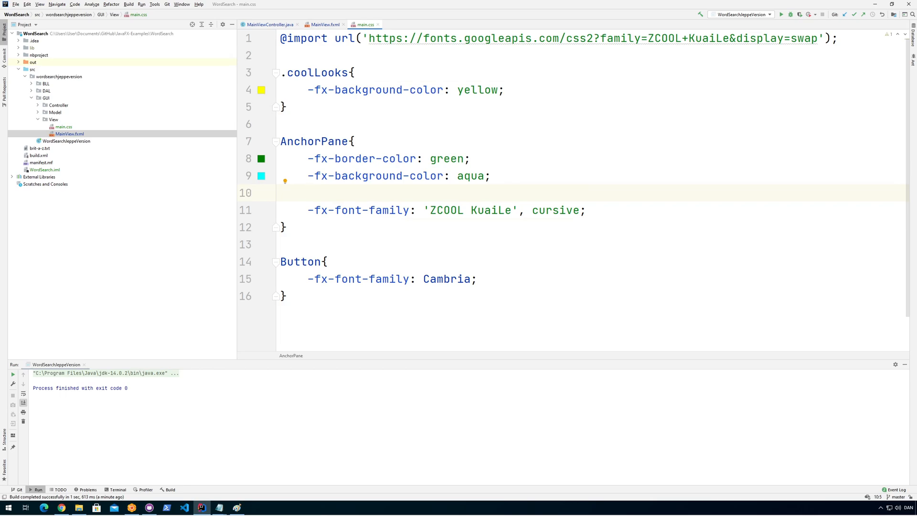
text(-f)
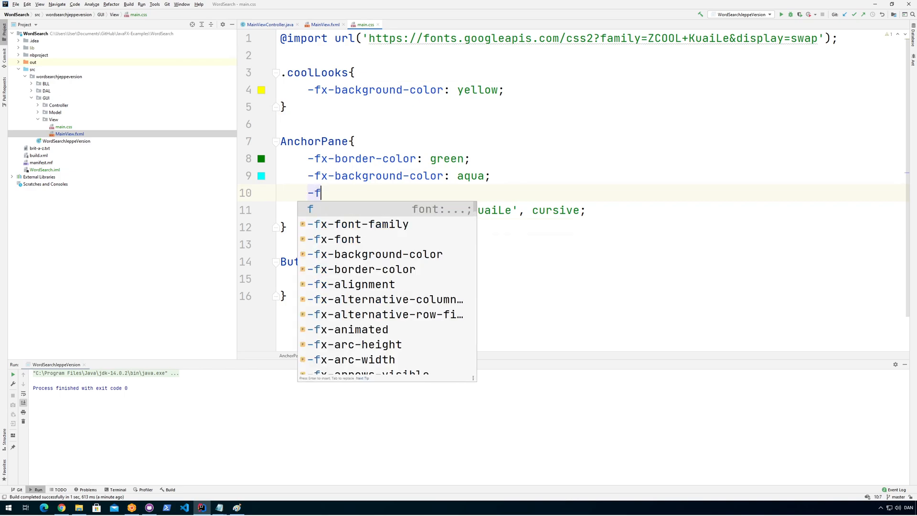
text(x-background-image: ;)
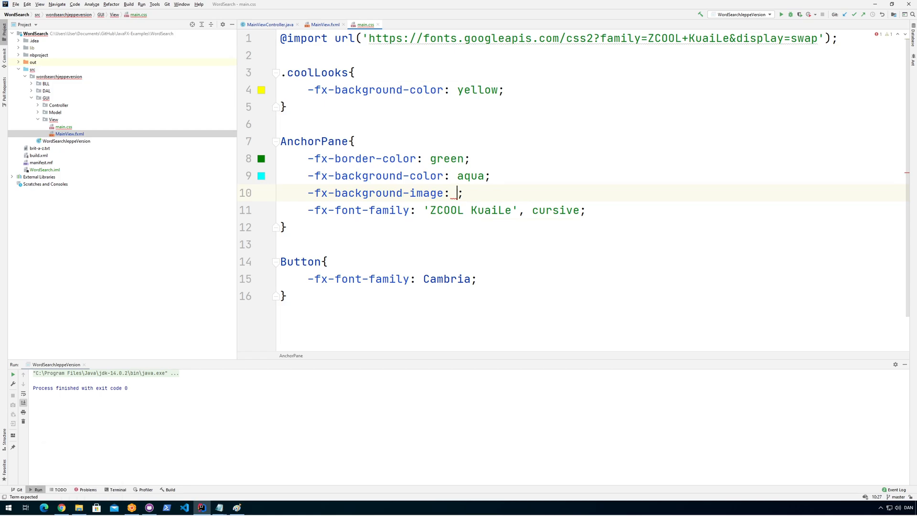
text(url('http://cdn3-www.cattime.com/assets/uploads/2011/08/best-kitten-names-1.jpg'))
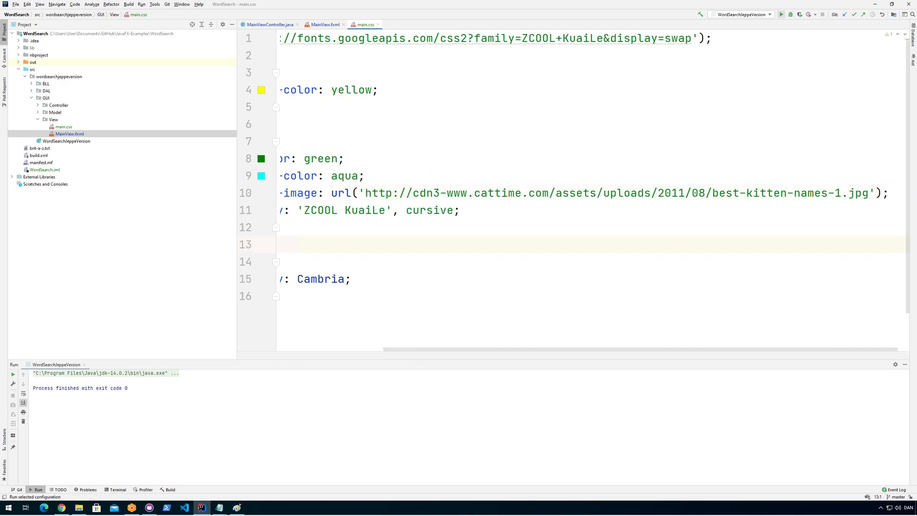
click(797, 15)
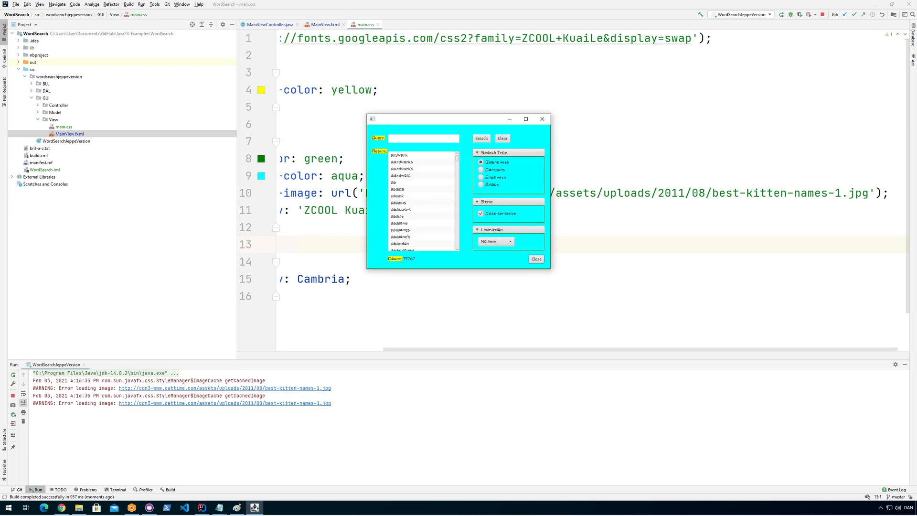
click(535, 259)
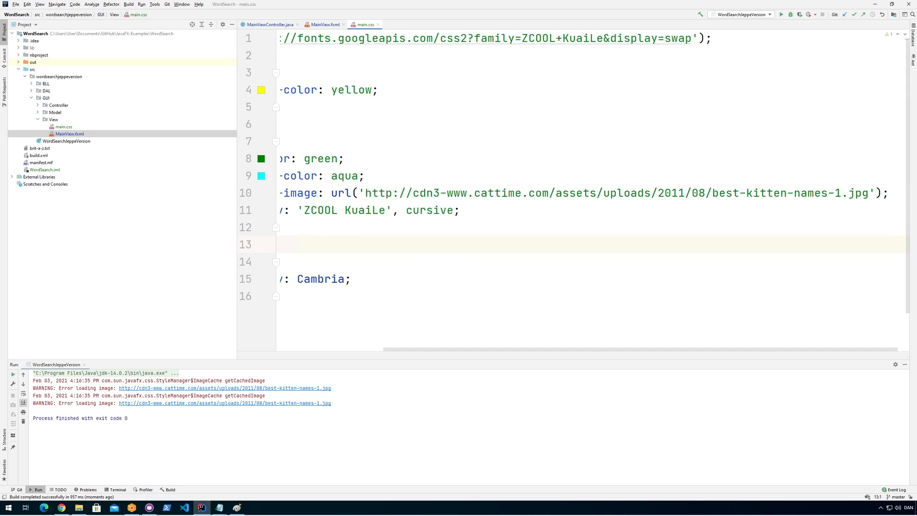
- Replace the URL with the icatcare.org Thinking-of-getting-a-cat.png image
text(https://icatcare.org/app/uploads/2018/07/Thinking-of-getting-a-cat.png)
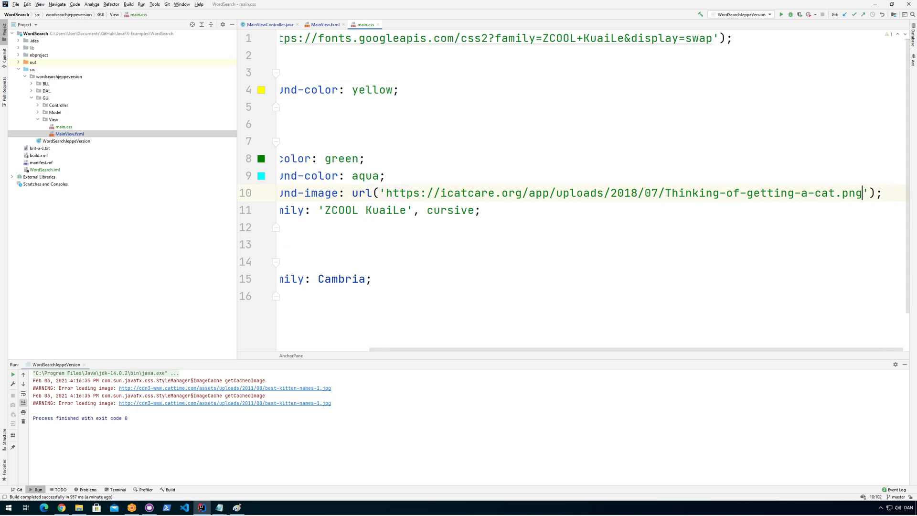